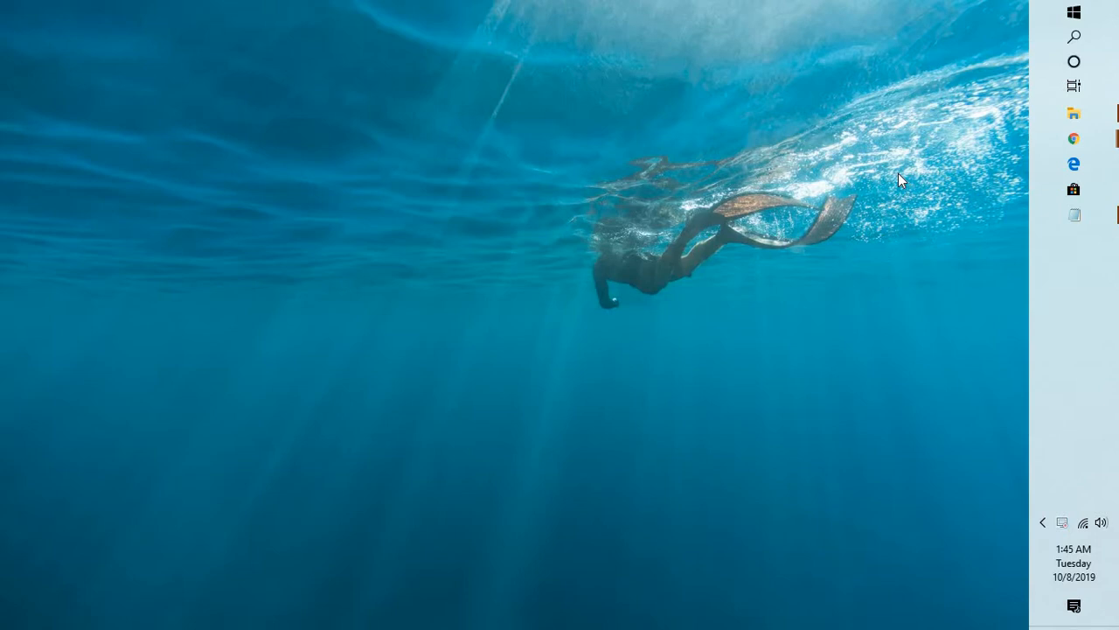
mouse_move(853, 180)
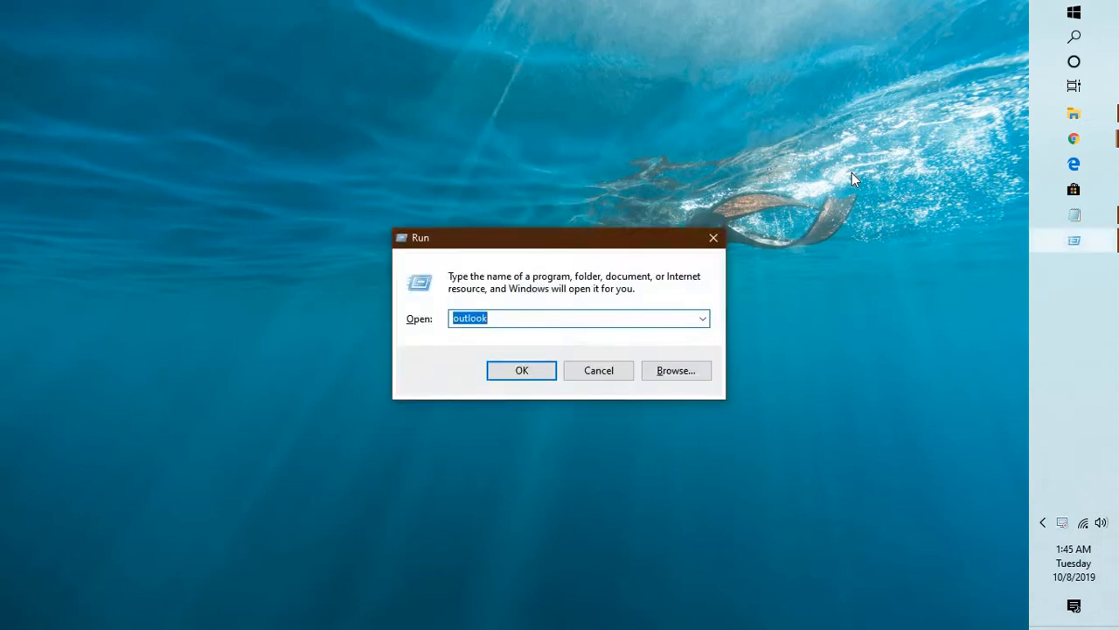
Launch Outlook from the Run box, maximize the inbox, then minimize it off the taskbar
click(521, 371)
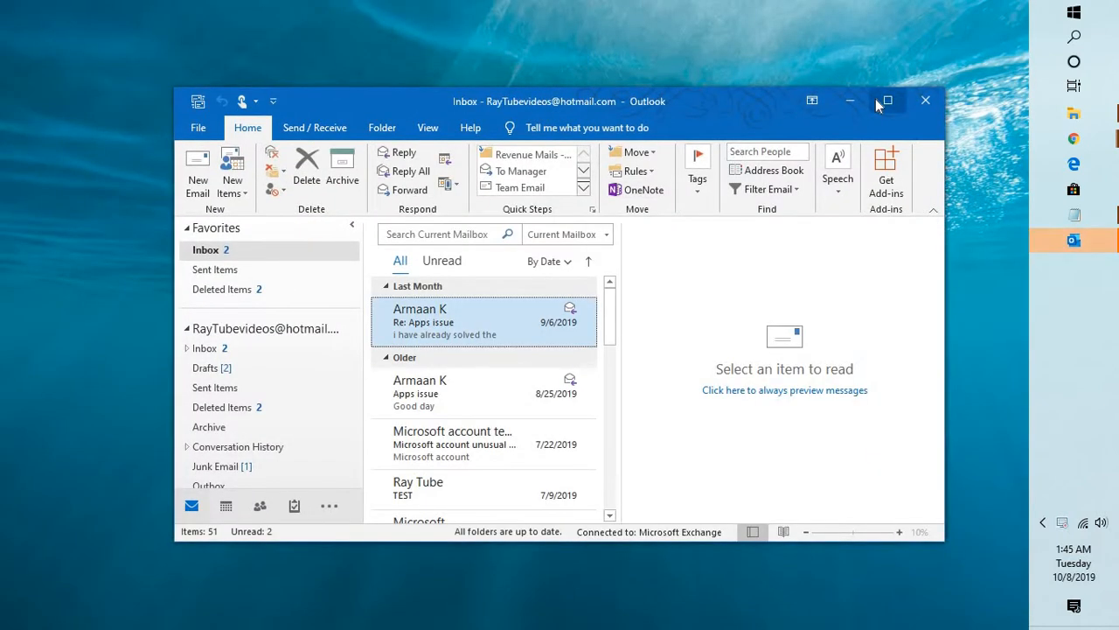
click(888, 100)
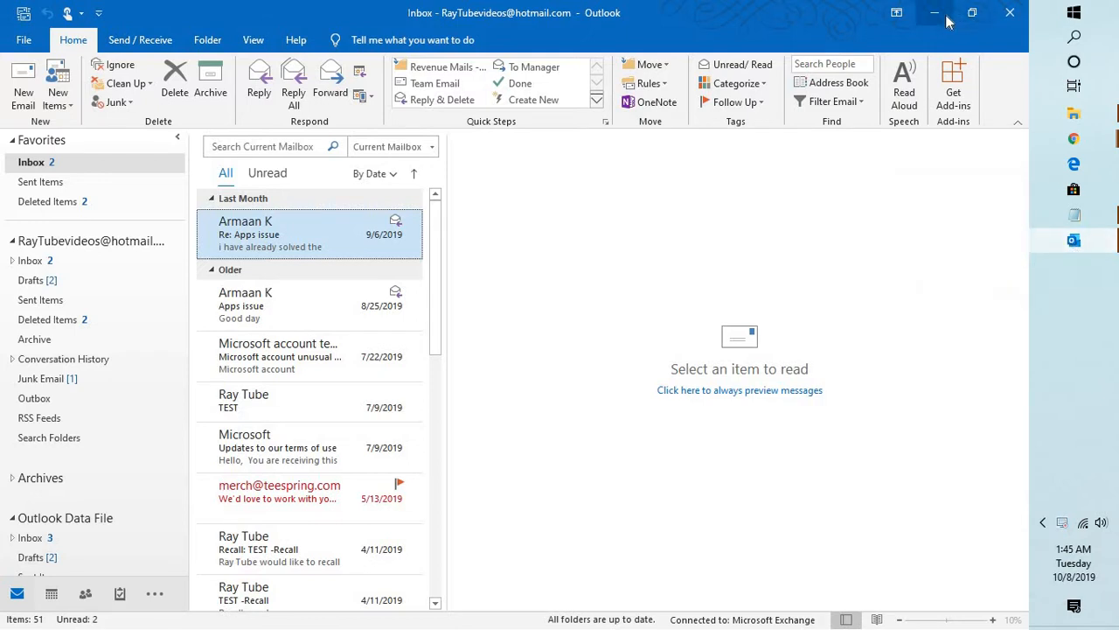
click(936, 12)
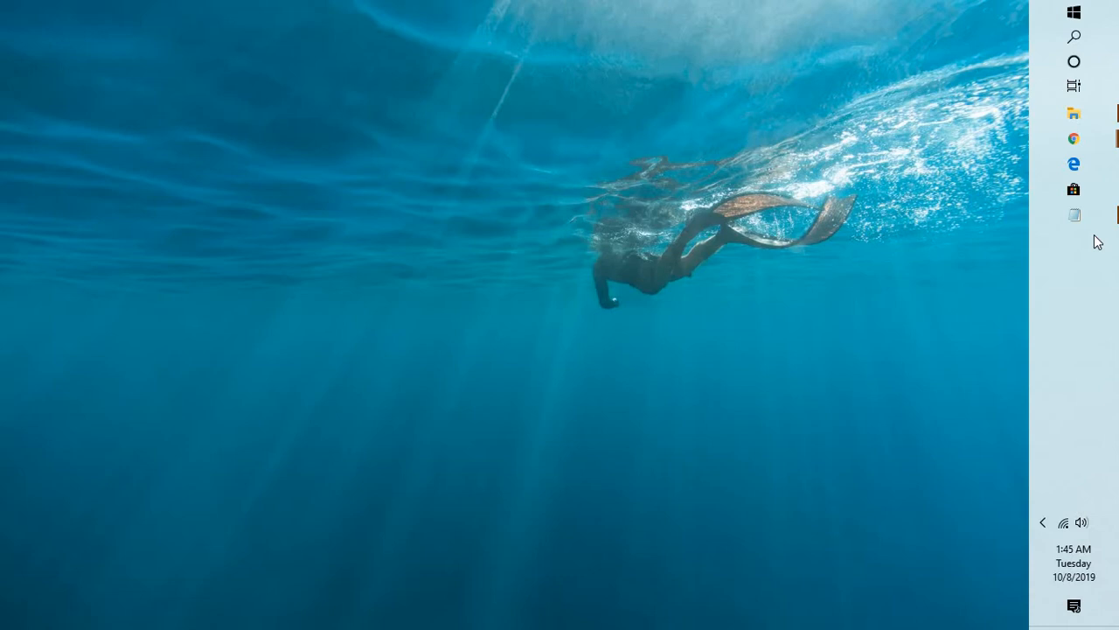
mouse_move(1032, 332)
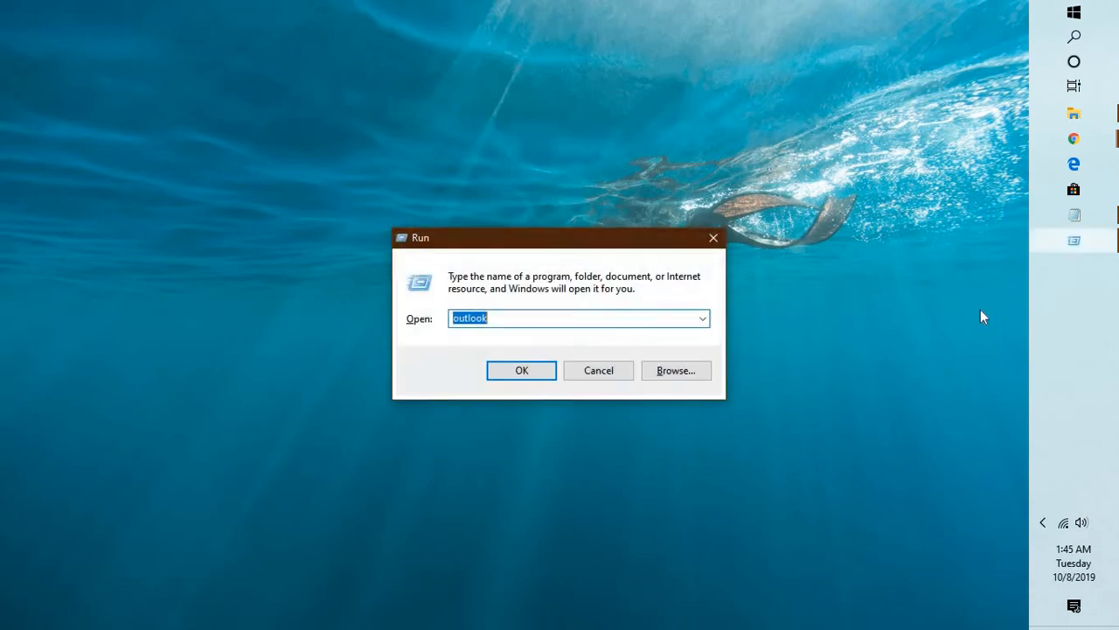
Relaunch Outlook from Run so it runs as a taskbar icon with no window
click(521, 371)
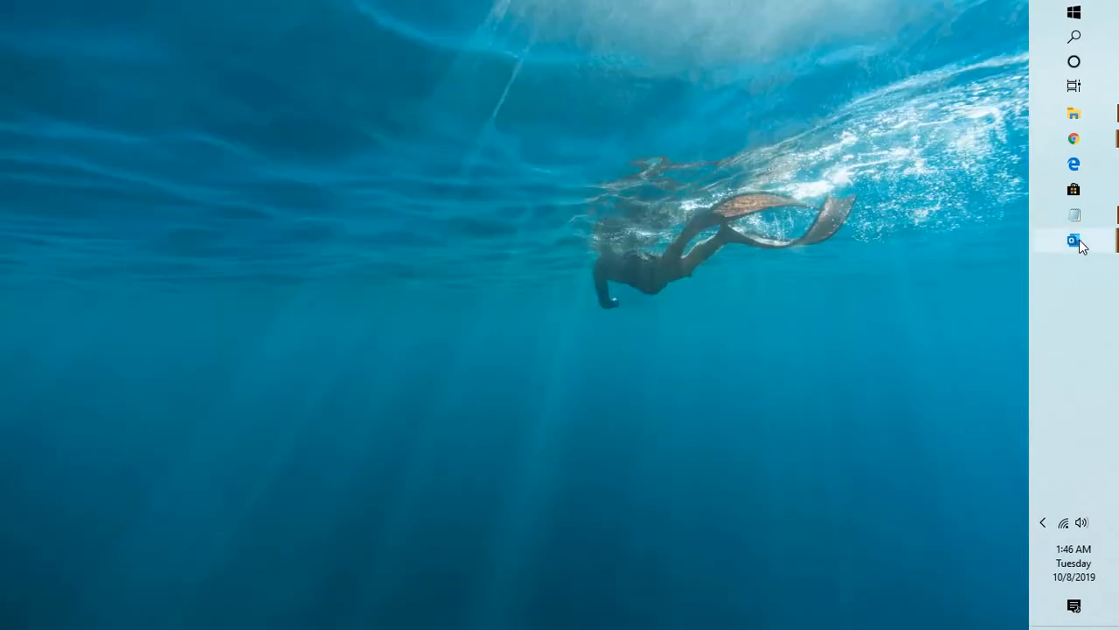
mouse_move(1074, 240)
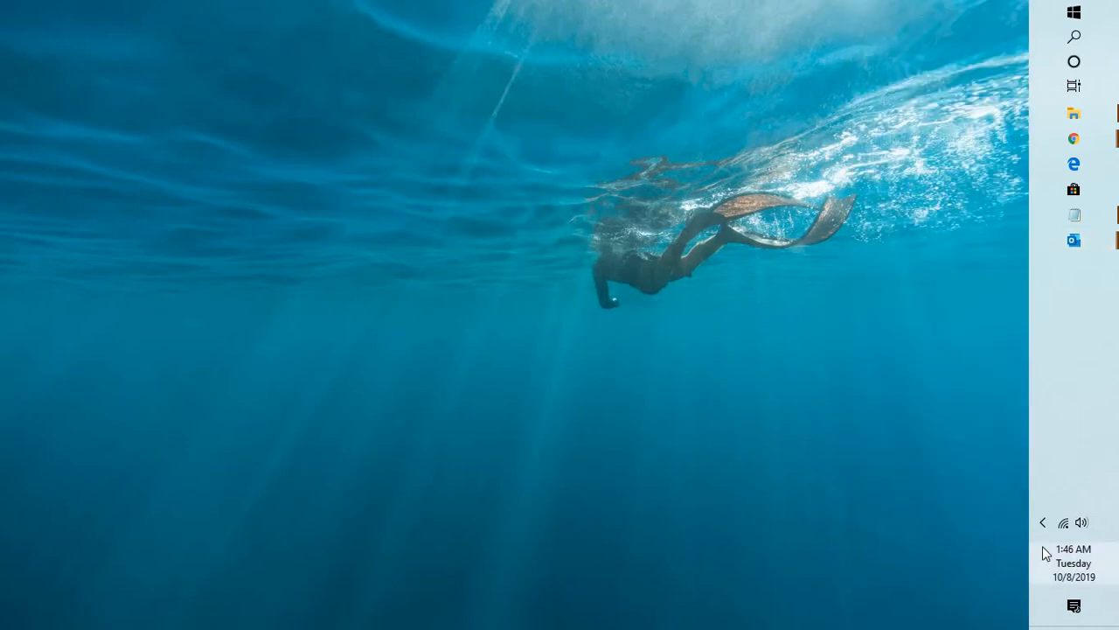
Restore the Inbox window from Outlook's notification-area icon menu
click(1043, 521)
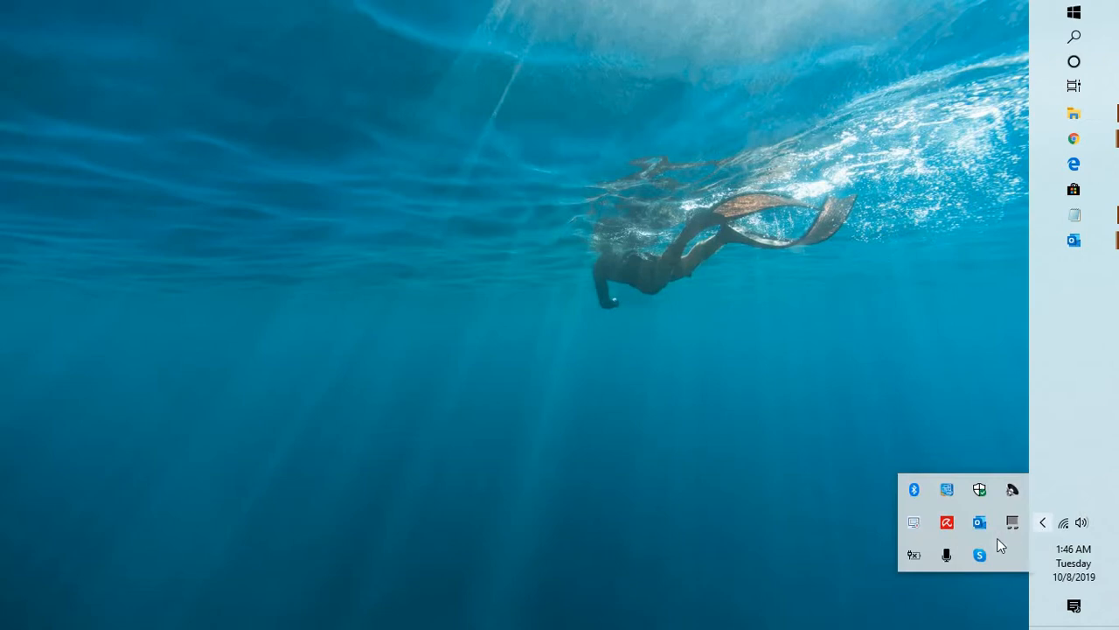
right_click(979, 521)
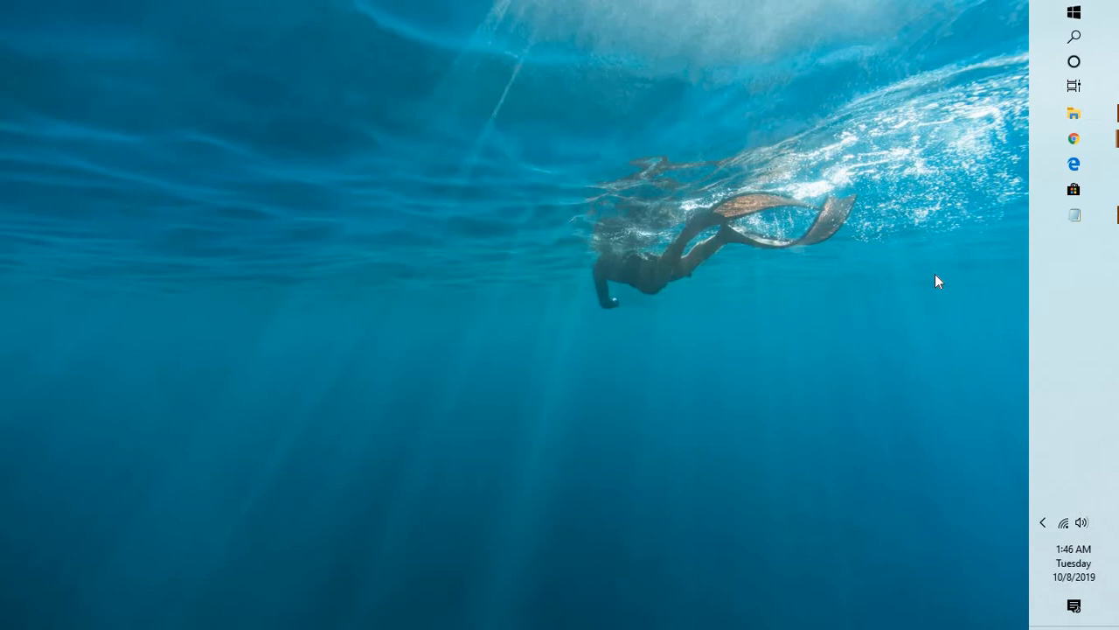
click(1042, 522)
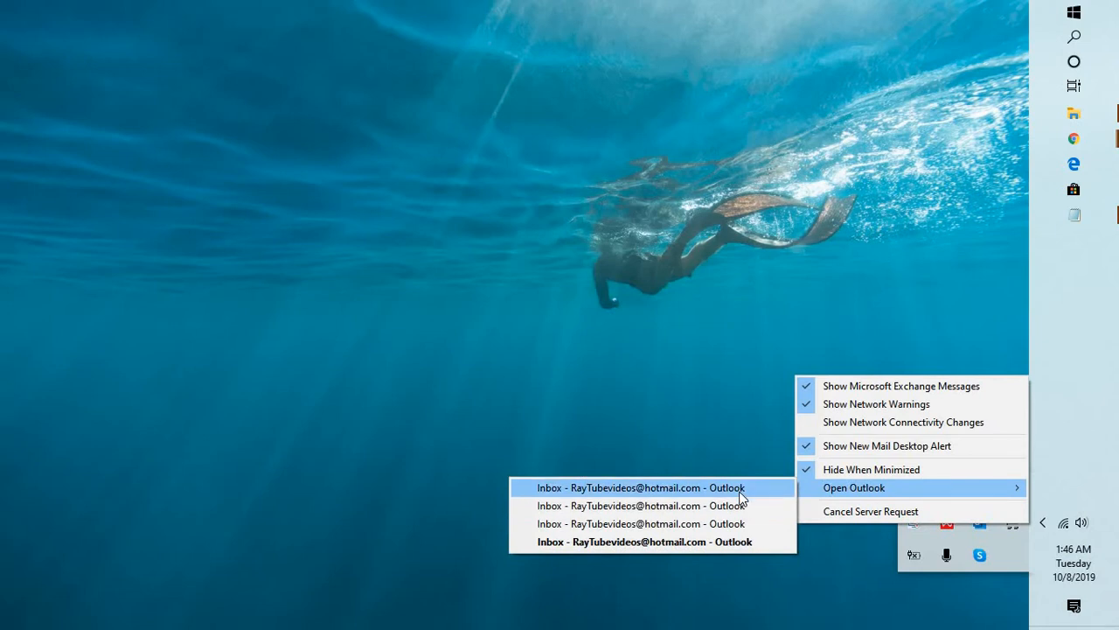
click(853, 486)
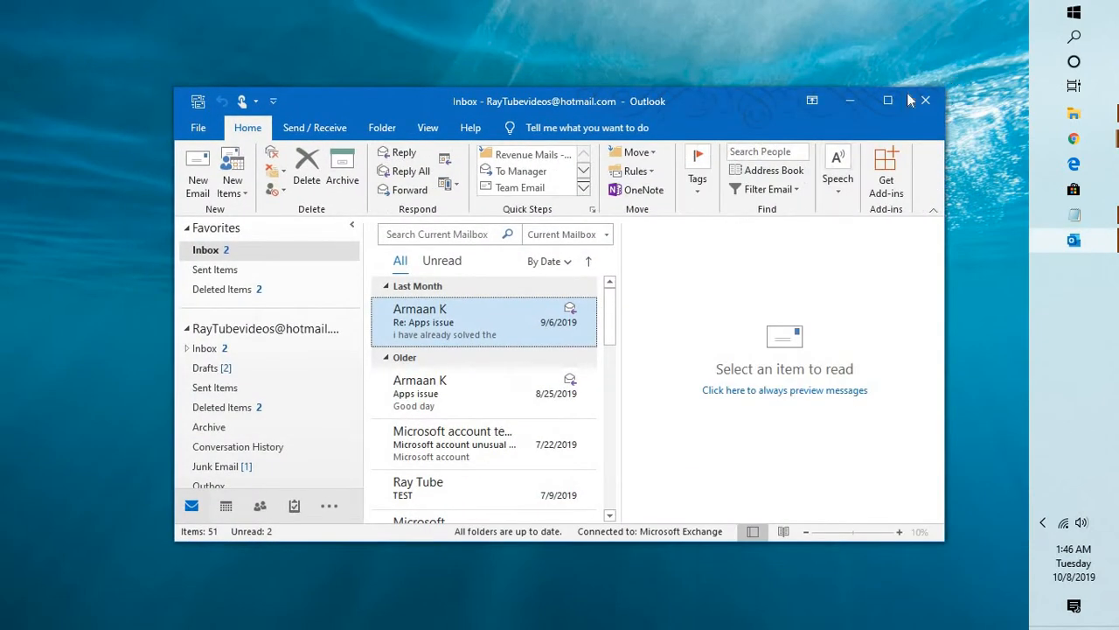
Maximize the inbox and uncheck 'Hide When Minimized' in the tray icon menu
click(886, 99)
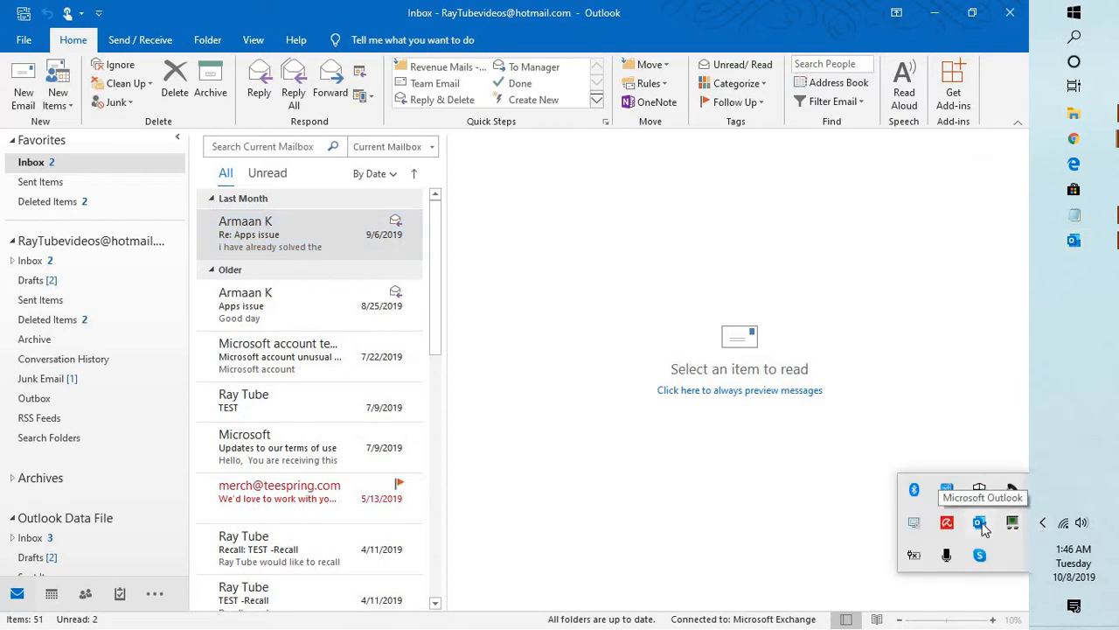
right_click(975, 525)
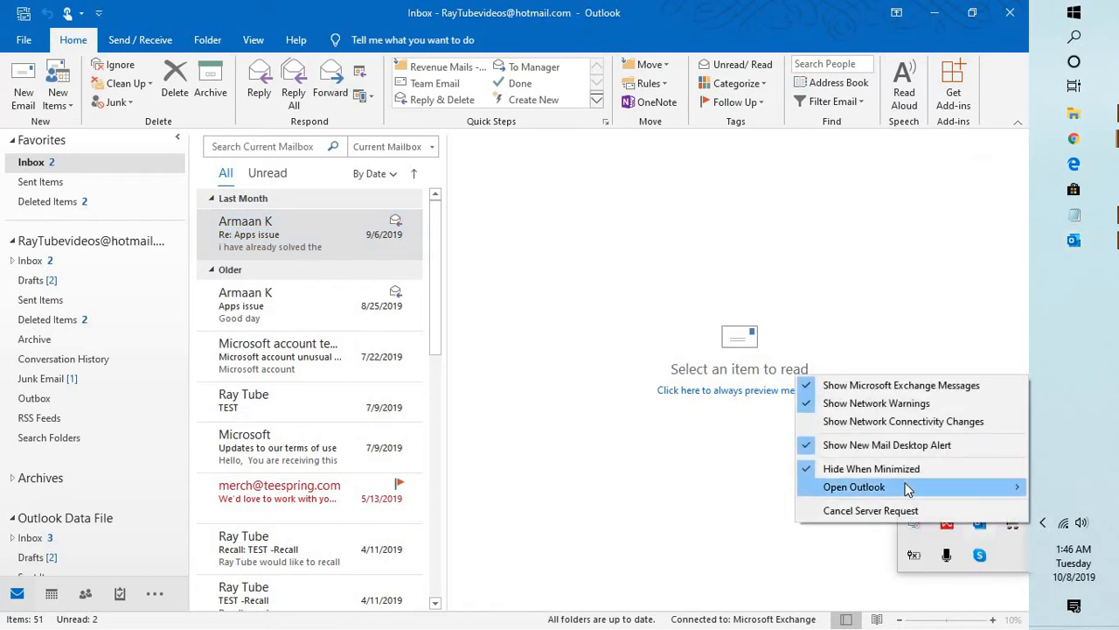
mouse_move(892, 468)
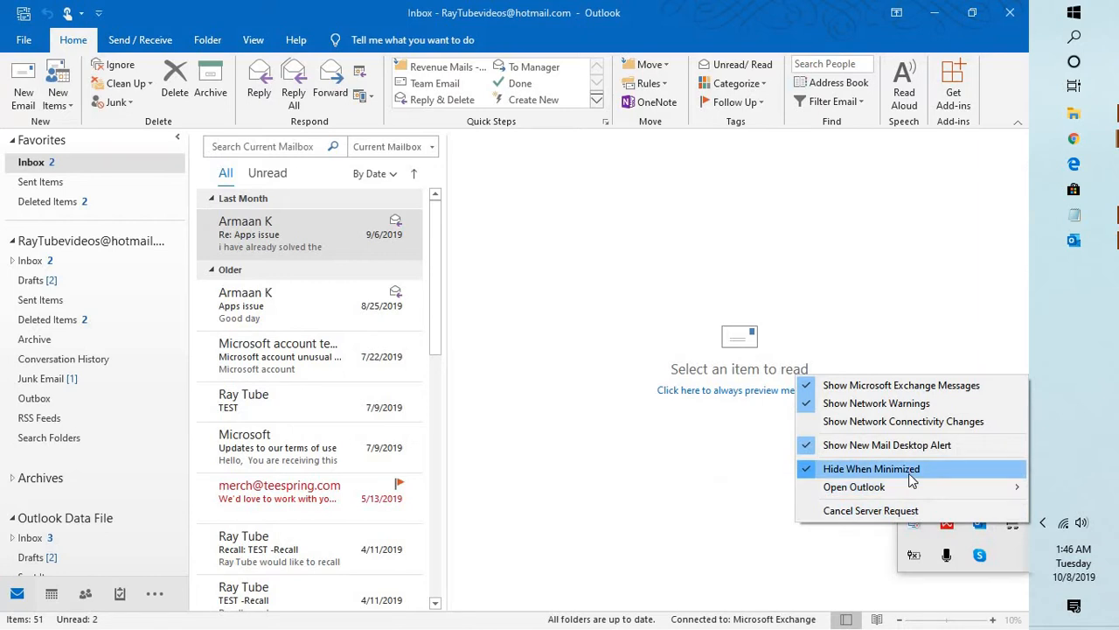
click(871, 469)
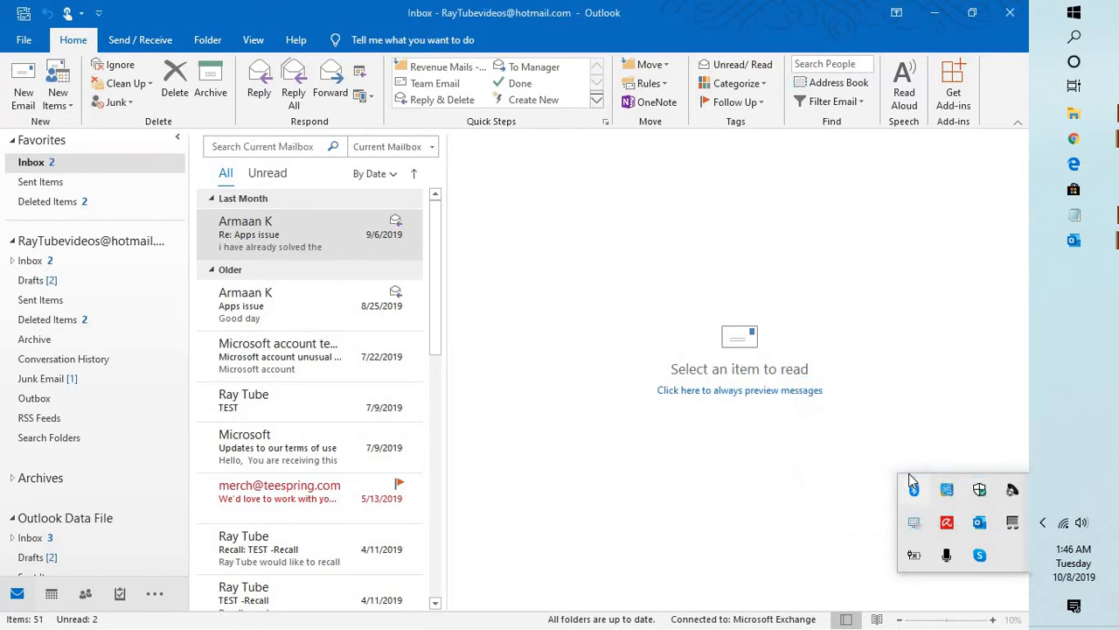
mouse_move(818, 241)
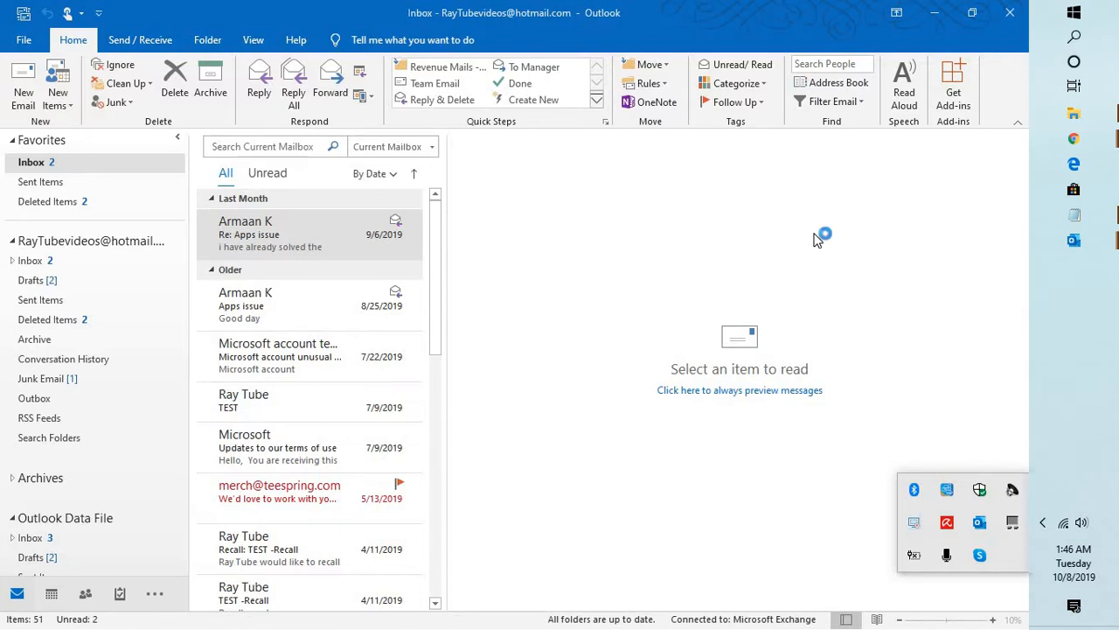
mouse_move(817, 240)
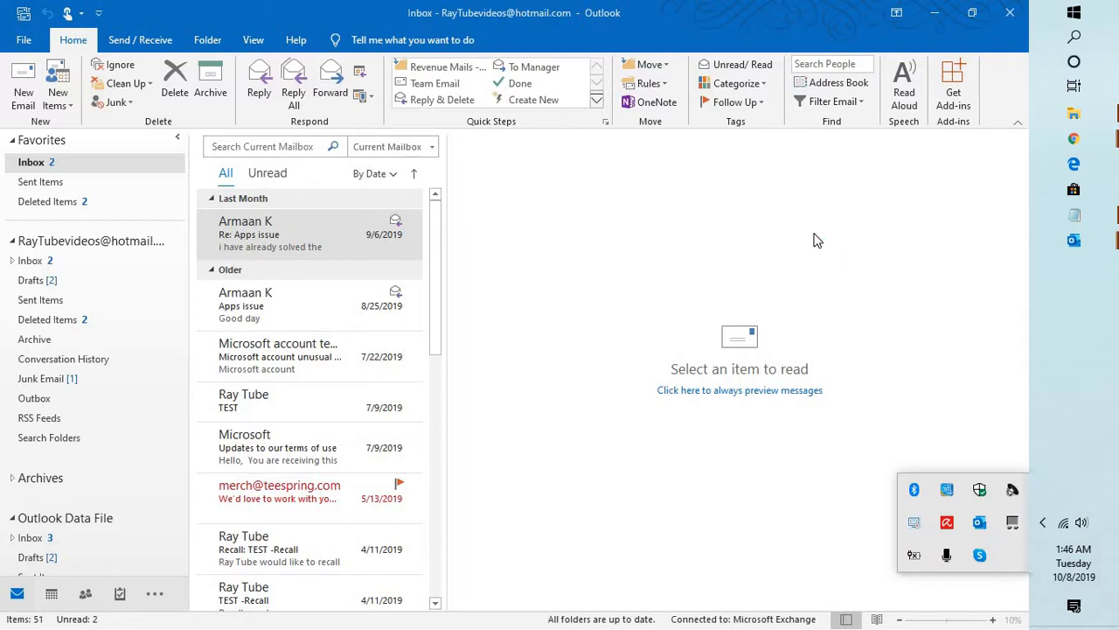